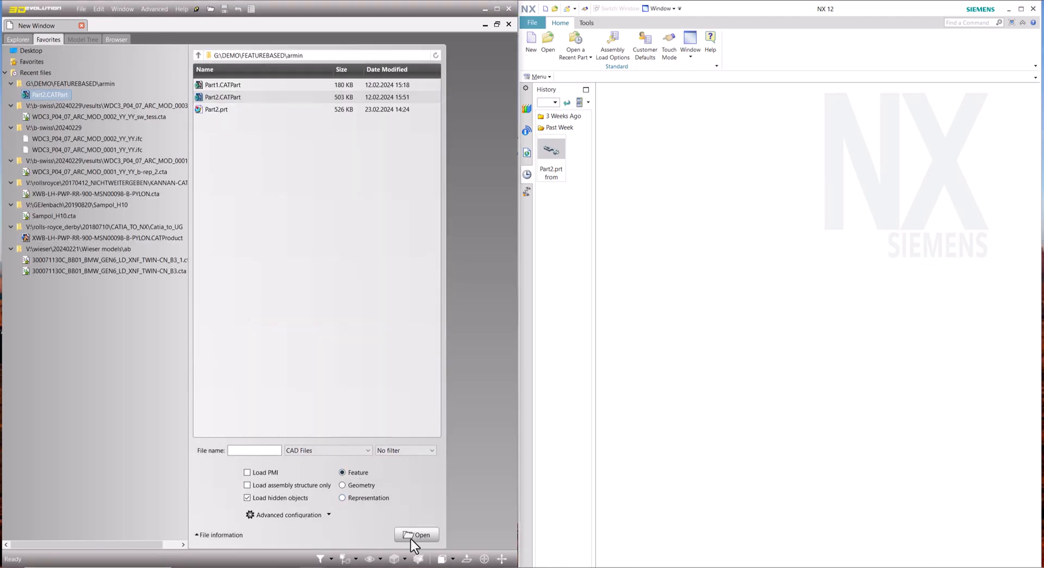
- Open Part2.CATPart from the Favorites browser in Feature mode
click(416, 534)
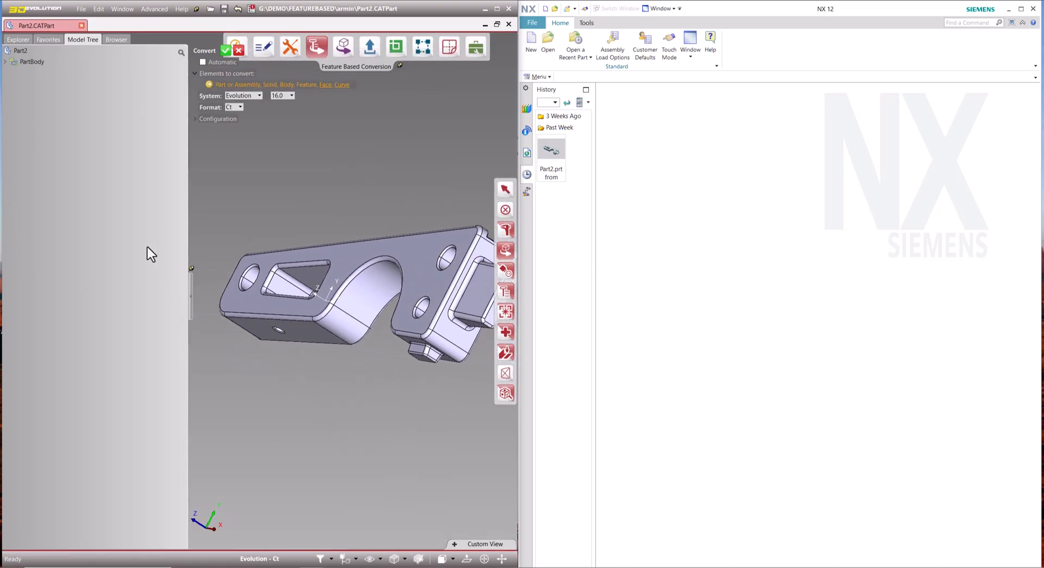
- Expand PartBody to list its features Pad.1 to EdgeFillet.12 and rotate the bracket
click(5, 61)
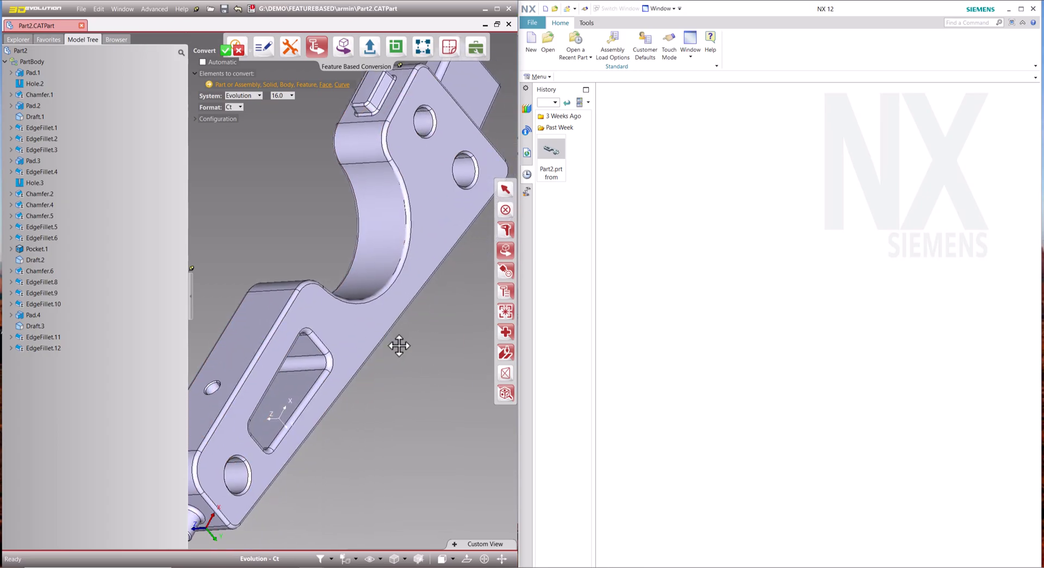
drag(399, 346, 346, 179)
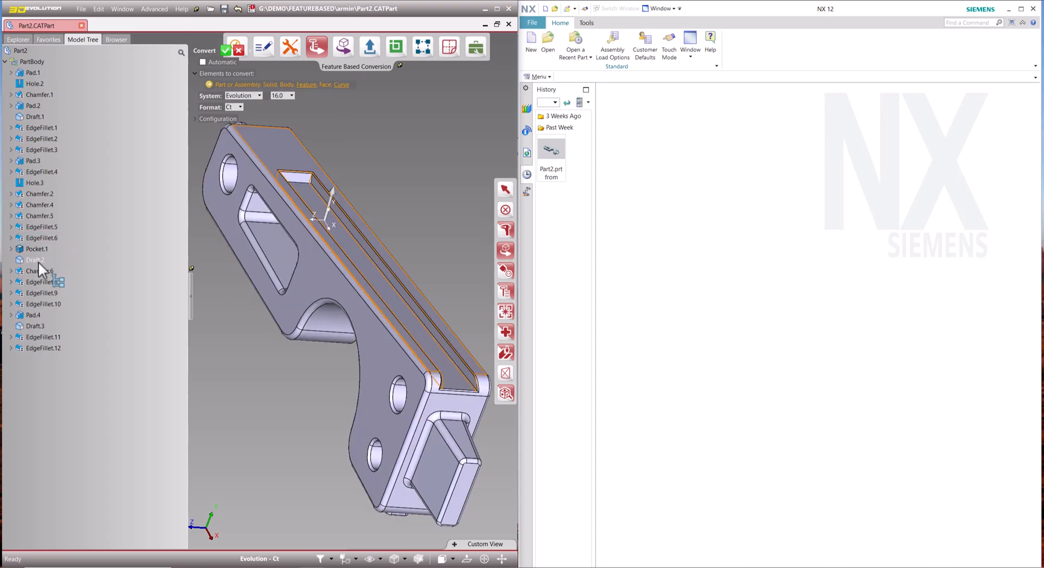
click(270, 96)
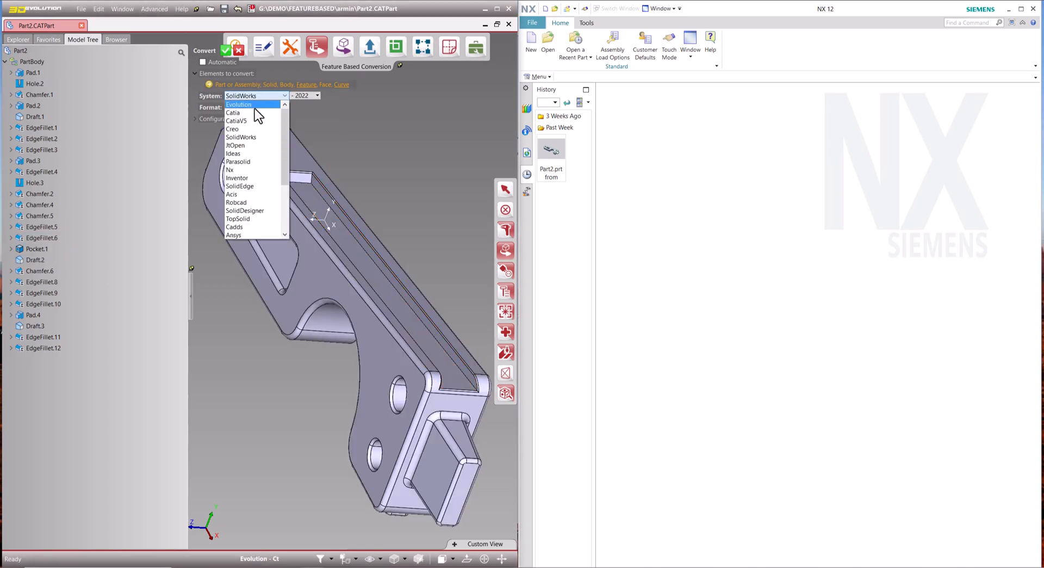
- Choose Nx as the target system and rebuild the recognized features there
click(230, 168)
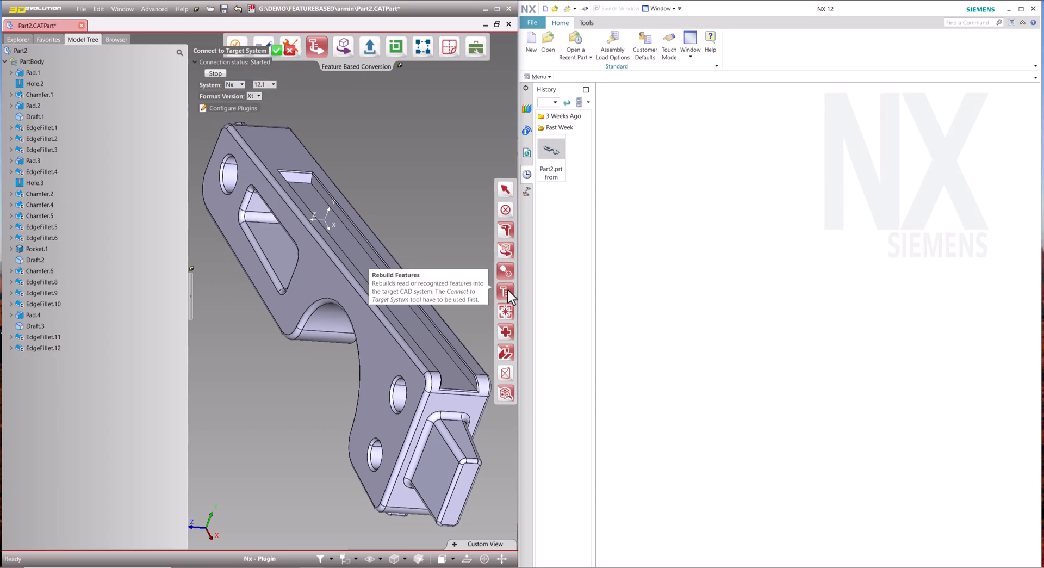
click(506, 290)
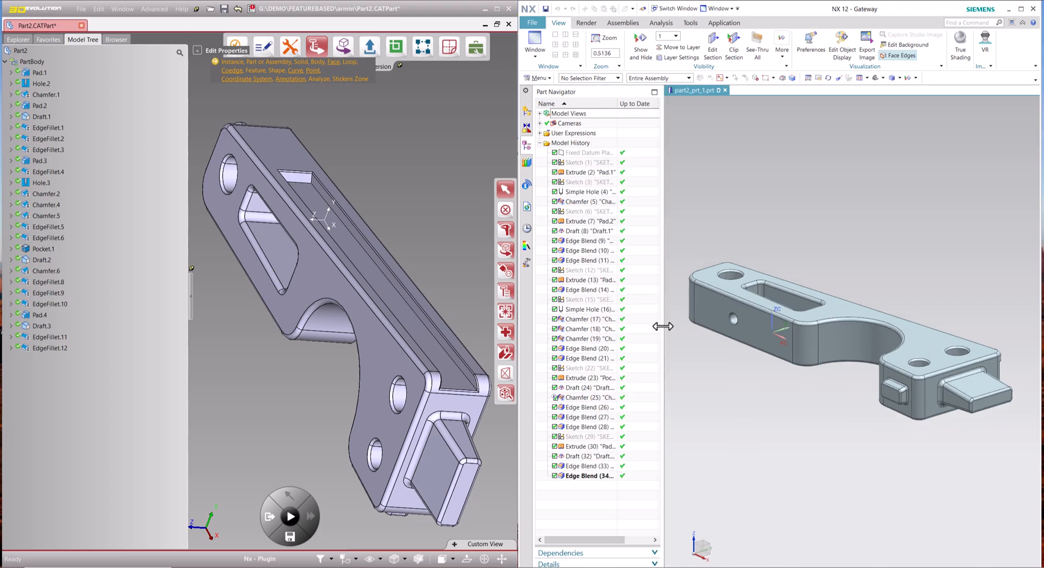
- Edit an extrude to 30, an edge blend to radius 7 and a hole, confirming each
click(622, 46)
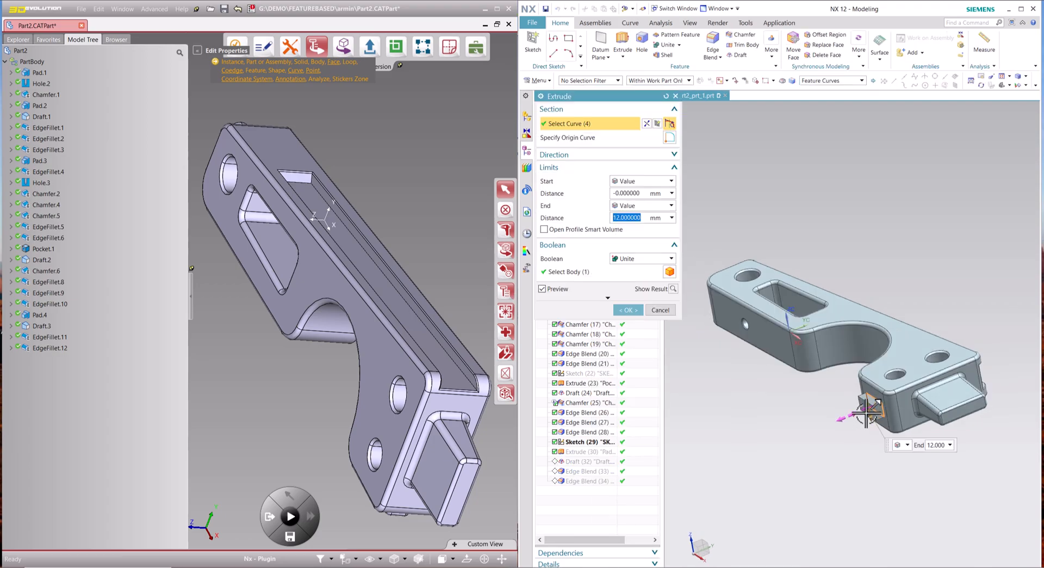
text(30)
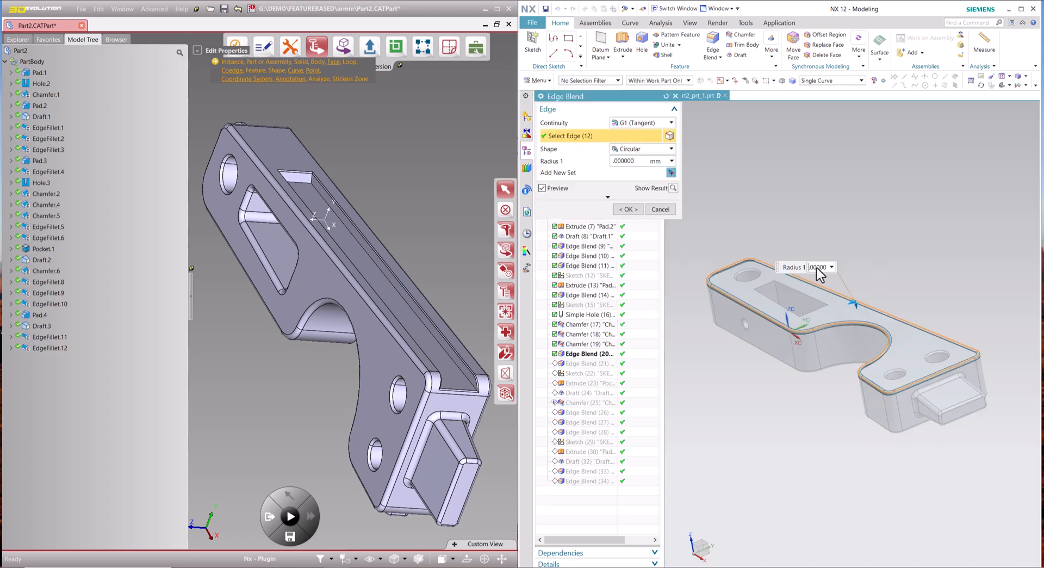
text(7)
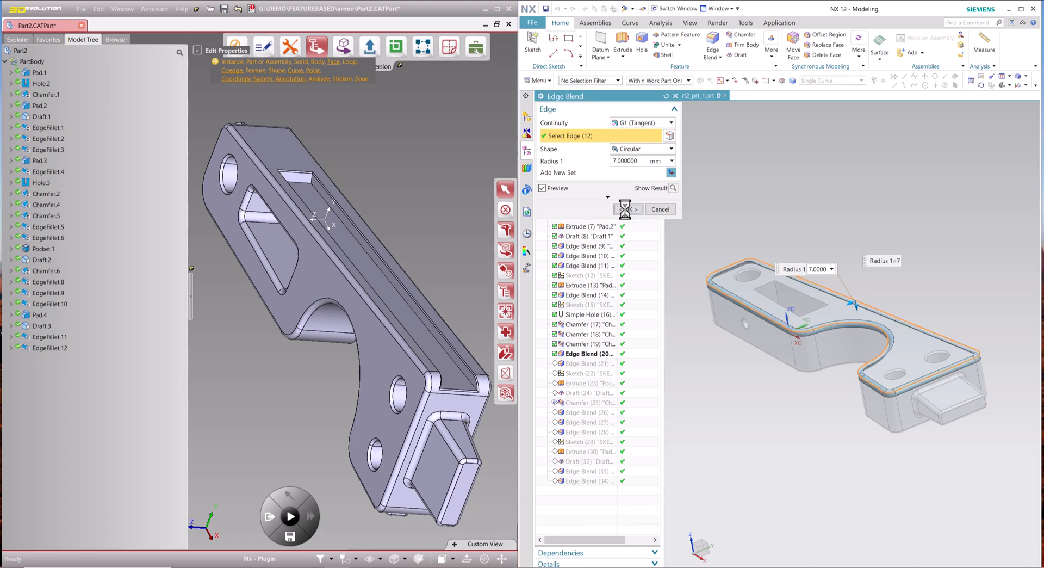
click(624, 209)
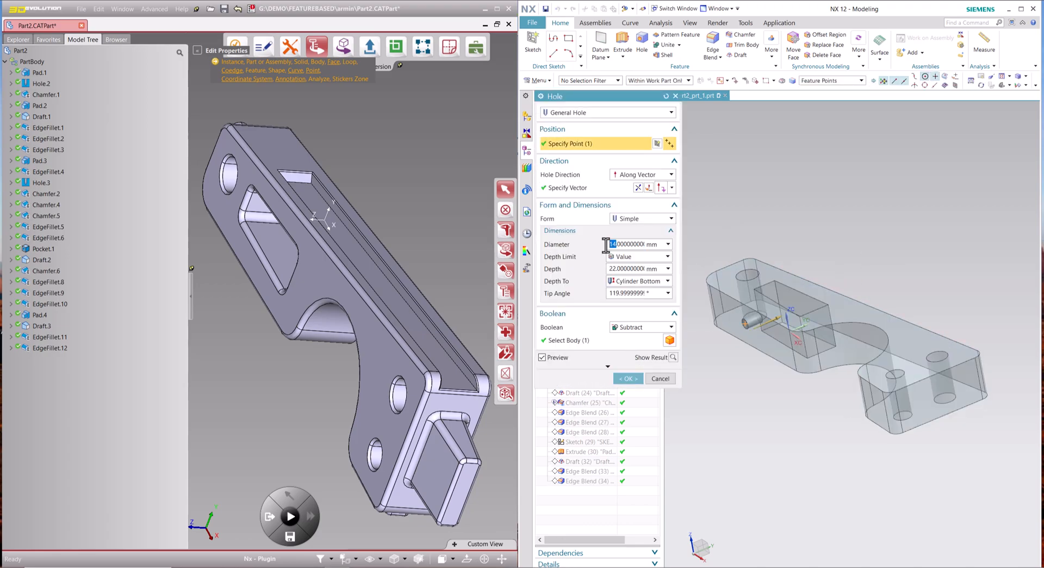
click(627, 379)
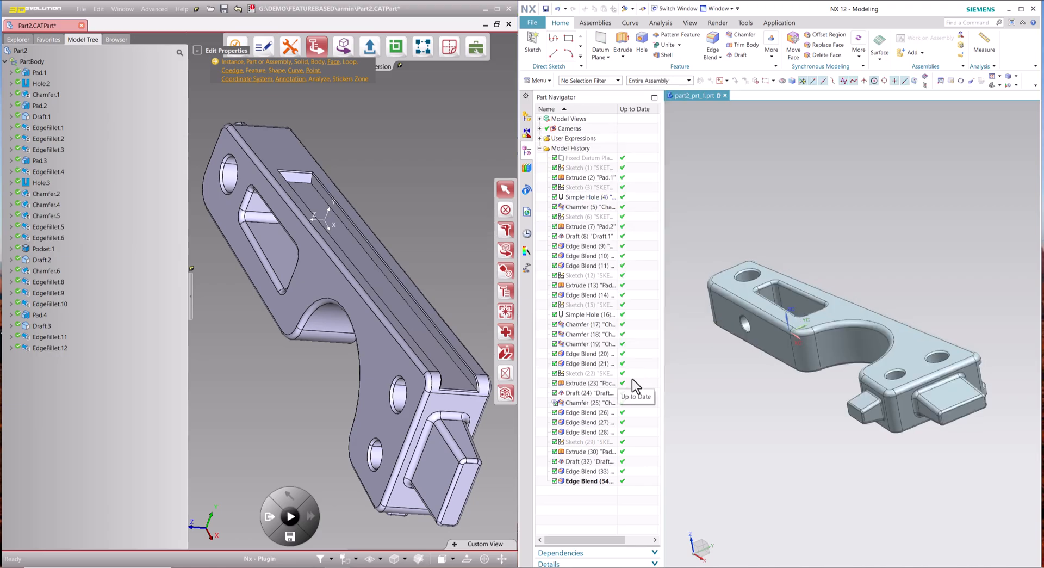